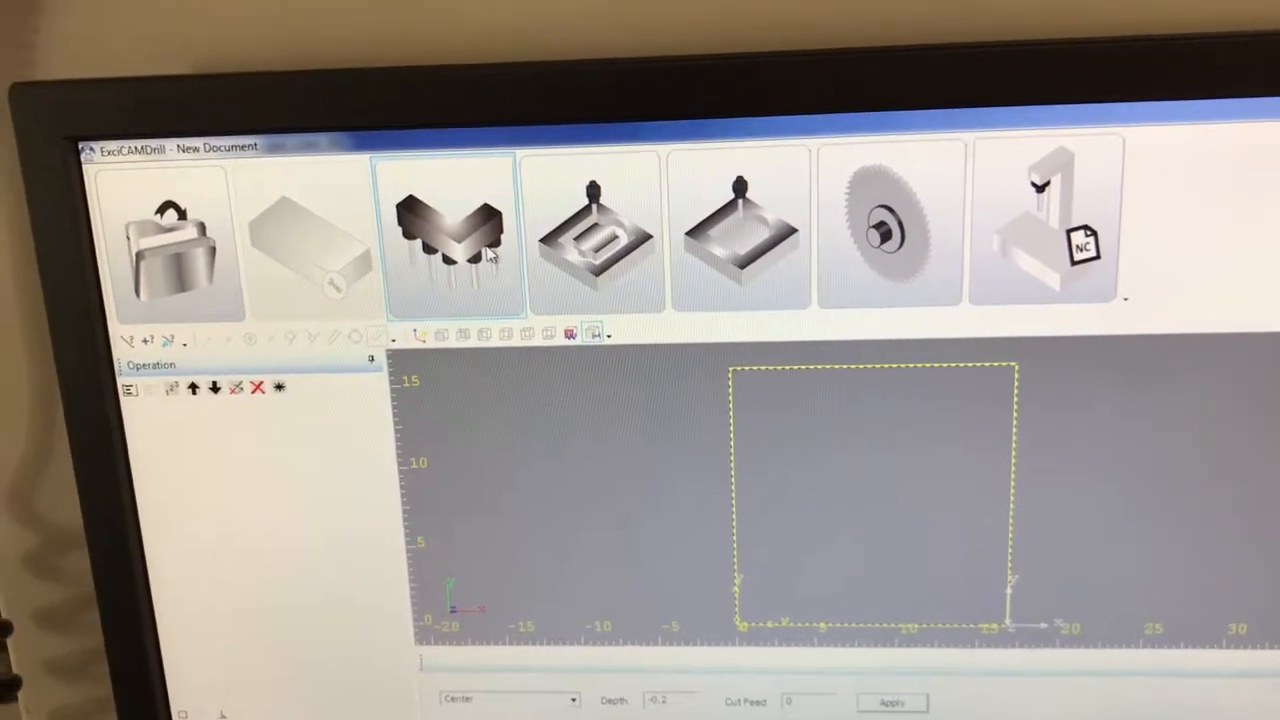
Step: Create a vertical drilling aggregate on the panel with Final Depth -0.3
click(450, 244)
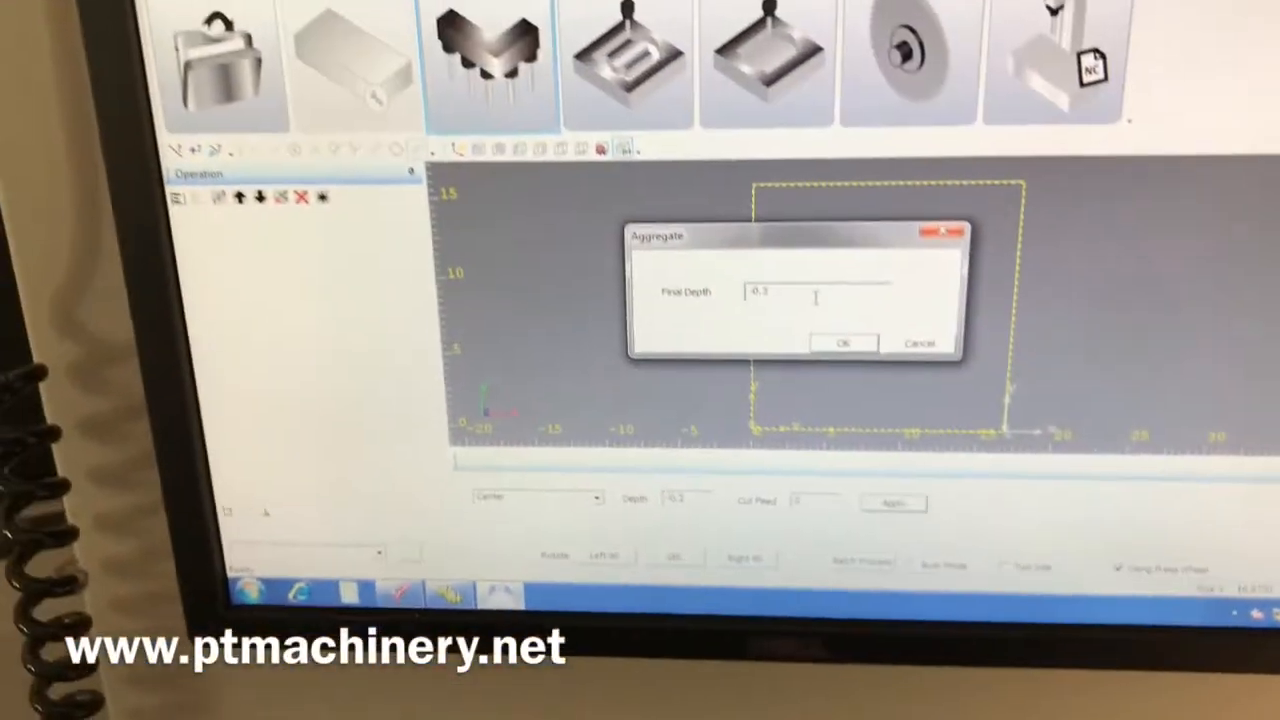
click(844, 344)
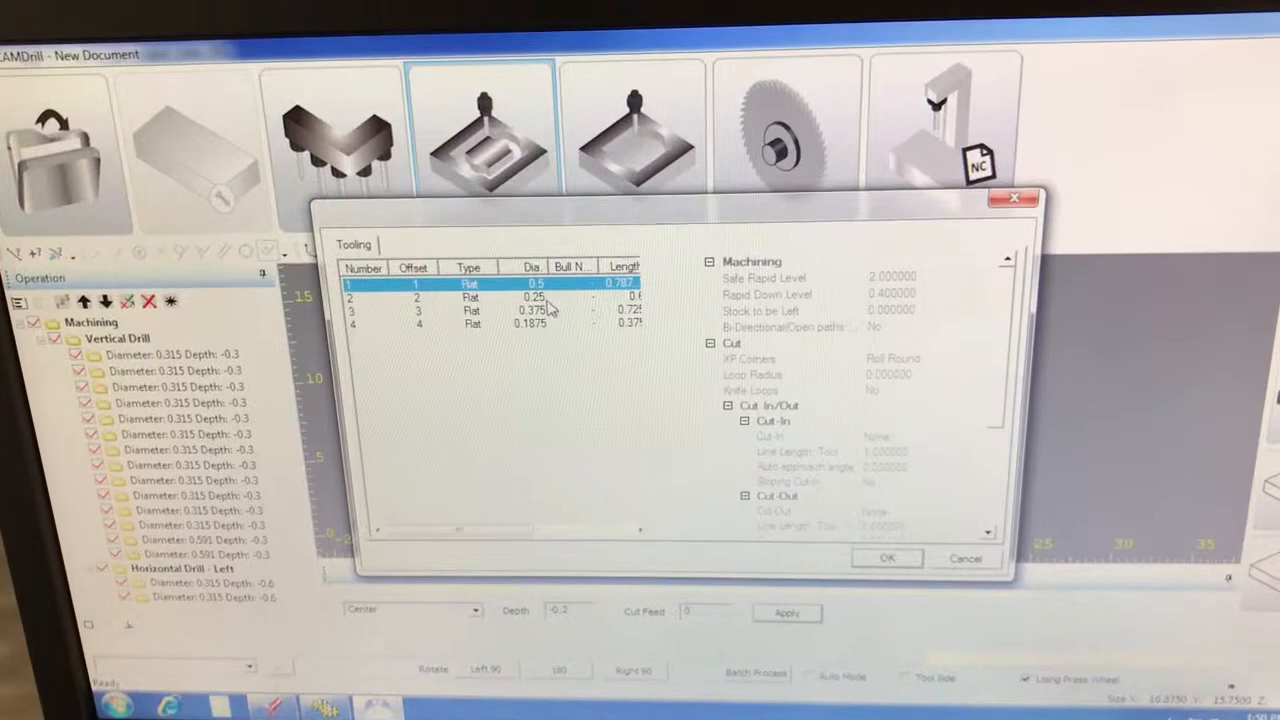
Step: Route with tool 1 on Center tool side to a Final Depth of -0.2
click(480, 324)
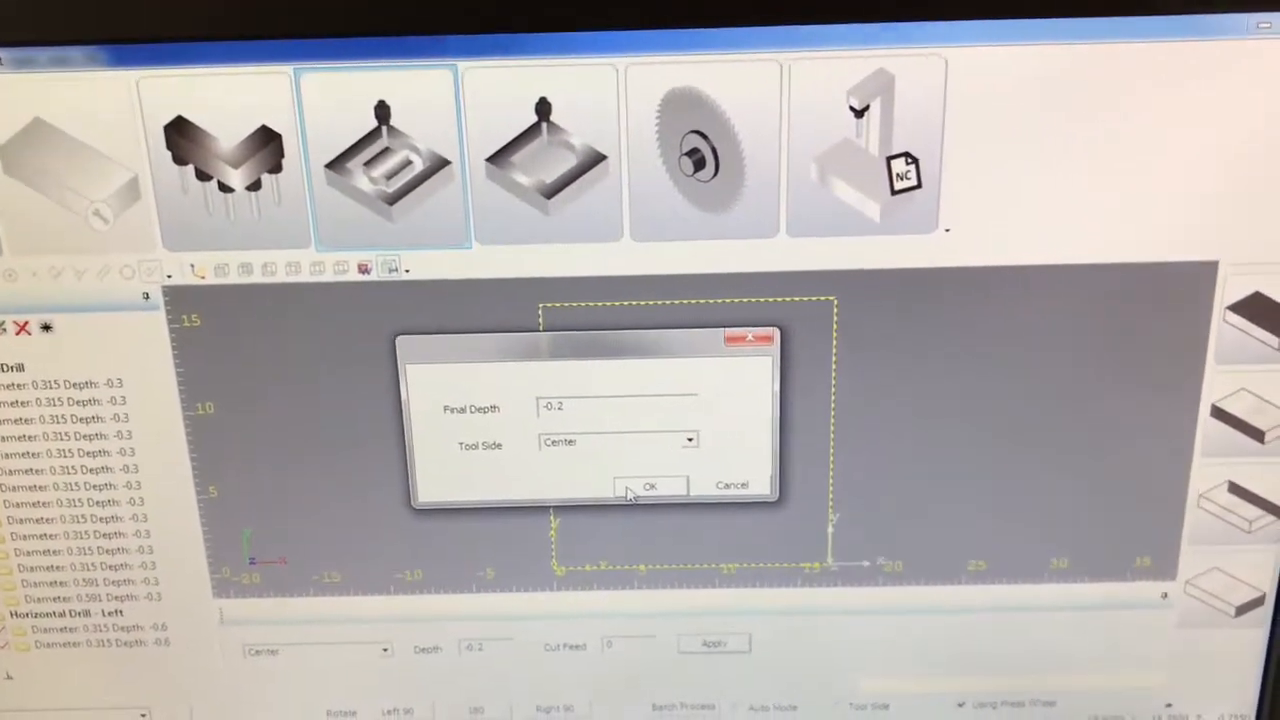
click(650, 486)
text(test777)
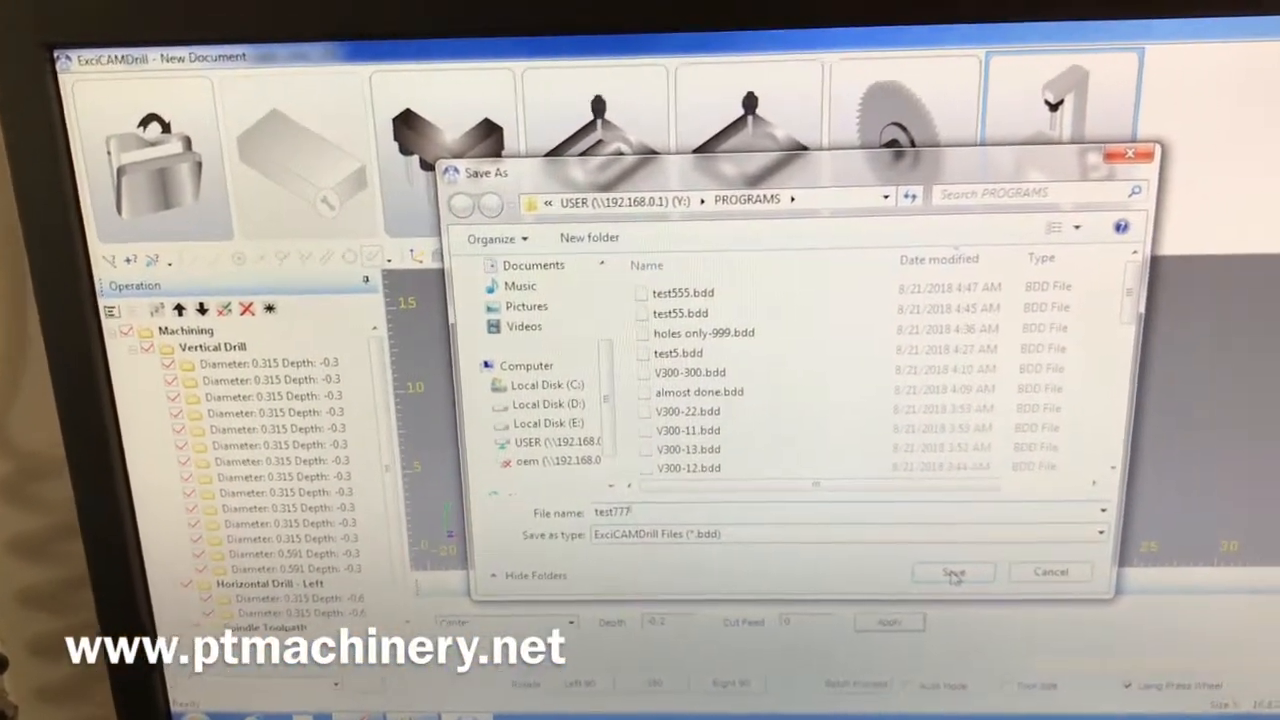
Step: Save as test777.bdd in PROGRAMS and acknowledge the Done message for the NC output
click(952, 572)
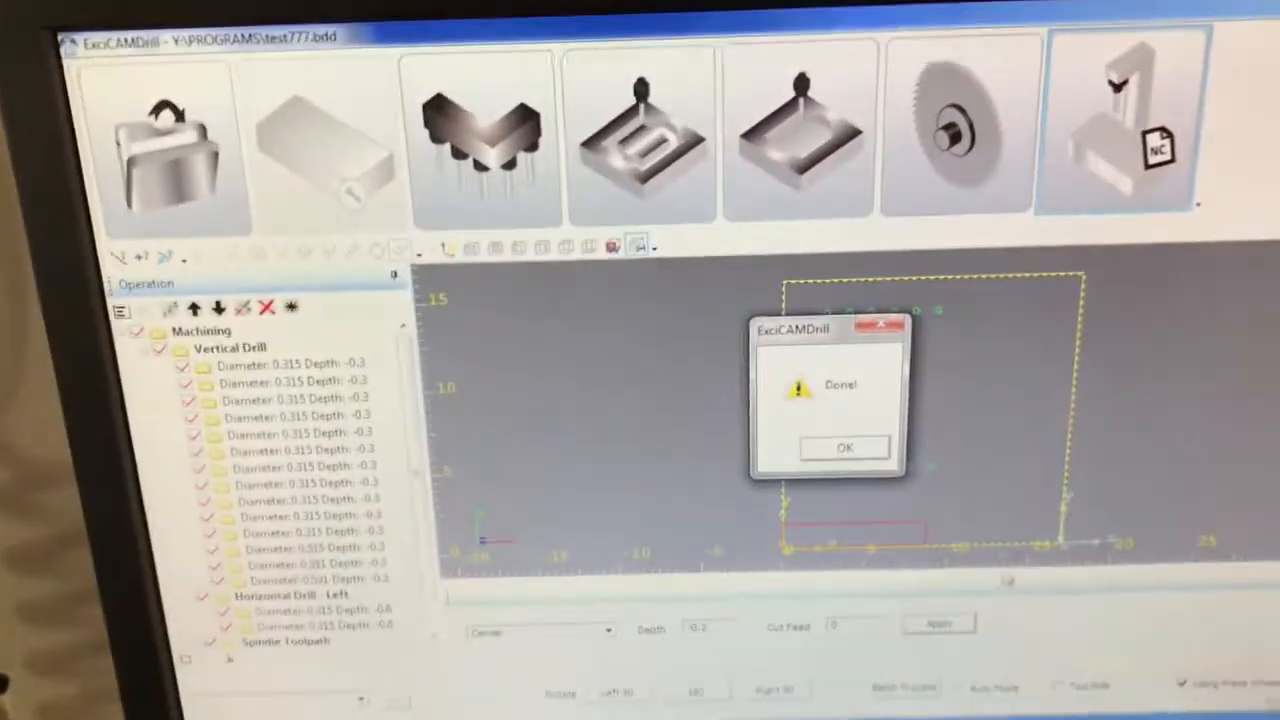
click(844, 448)
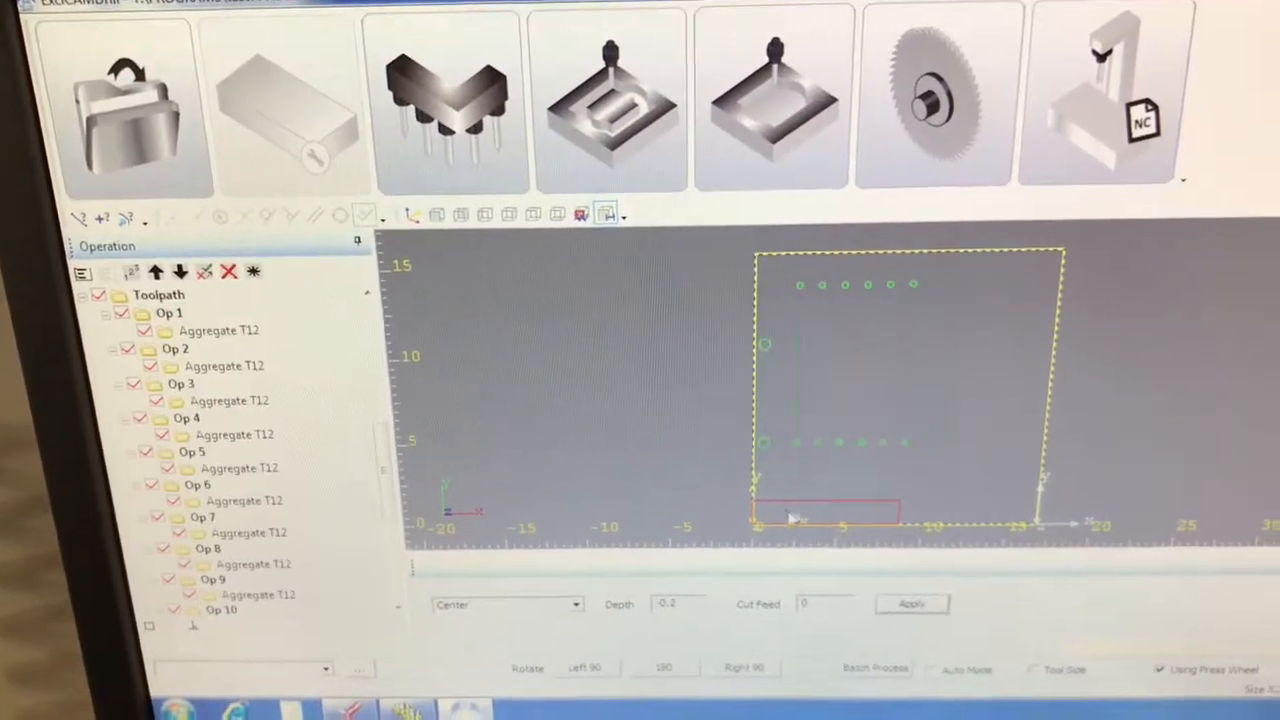